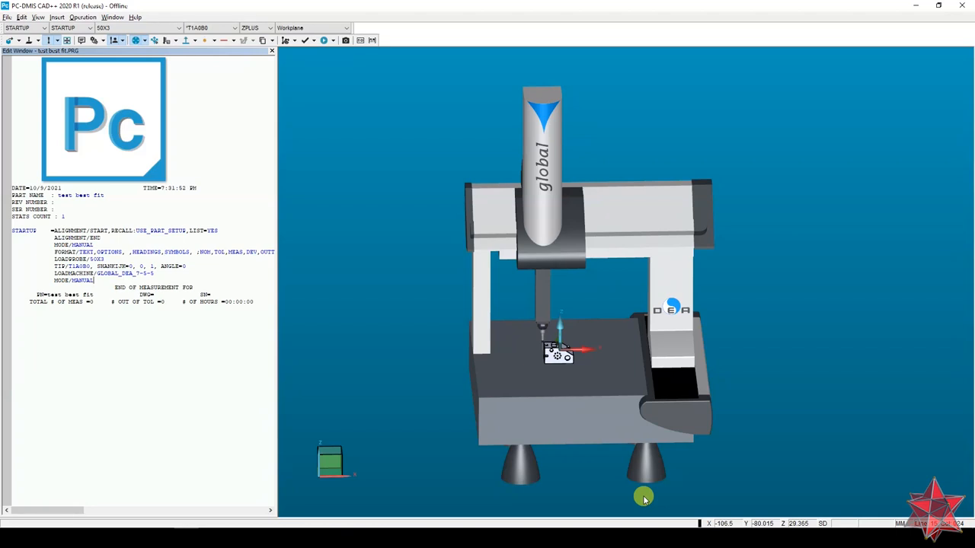
- Finish adding vector points PNT1–PNT10 and start a new alignment in Alignment Utilities
{"action": "type", "text": "/+"}
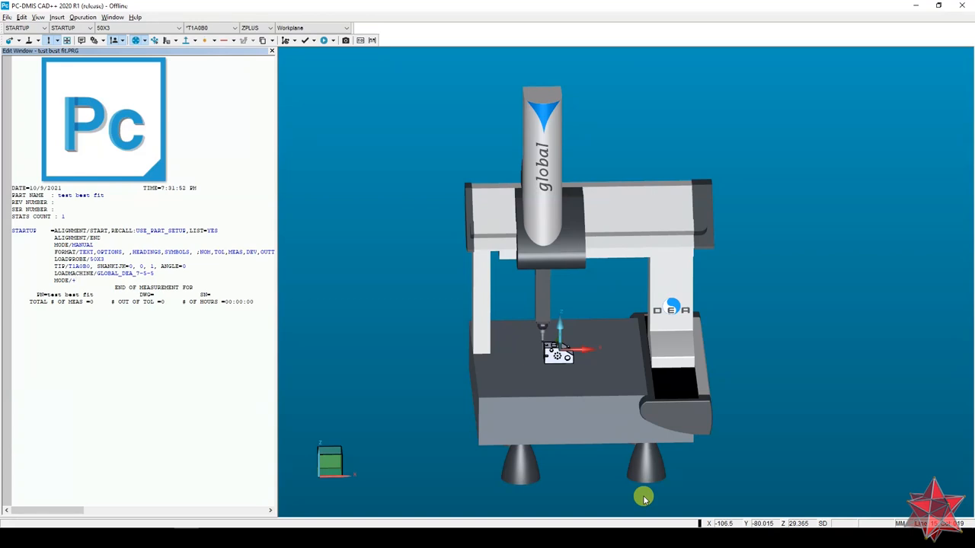
{"action": "left_click", "coordinate": [76, 280]}
{"action": "type", "text": "MANUAL"}
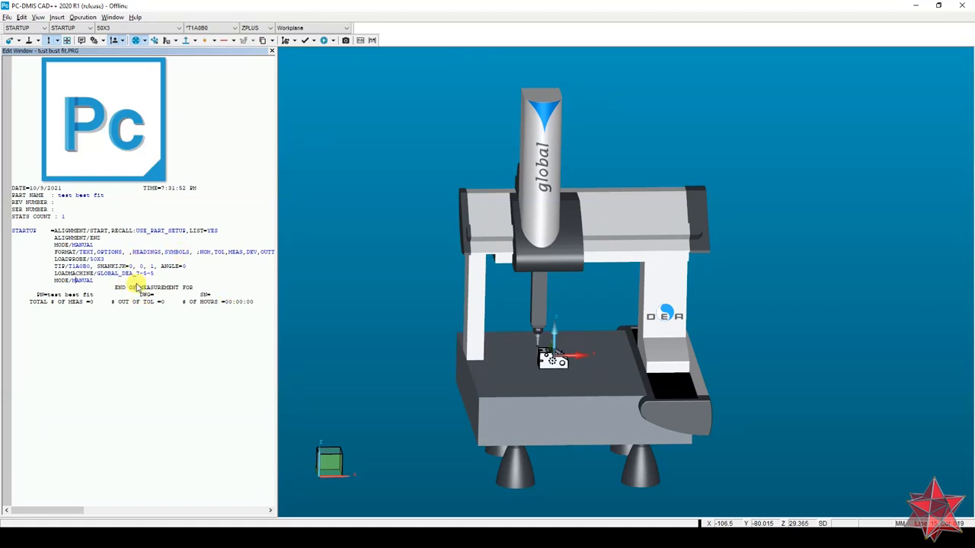
{"action": "mouse_move", "coordinate": [229, 295]}
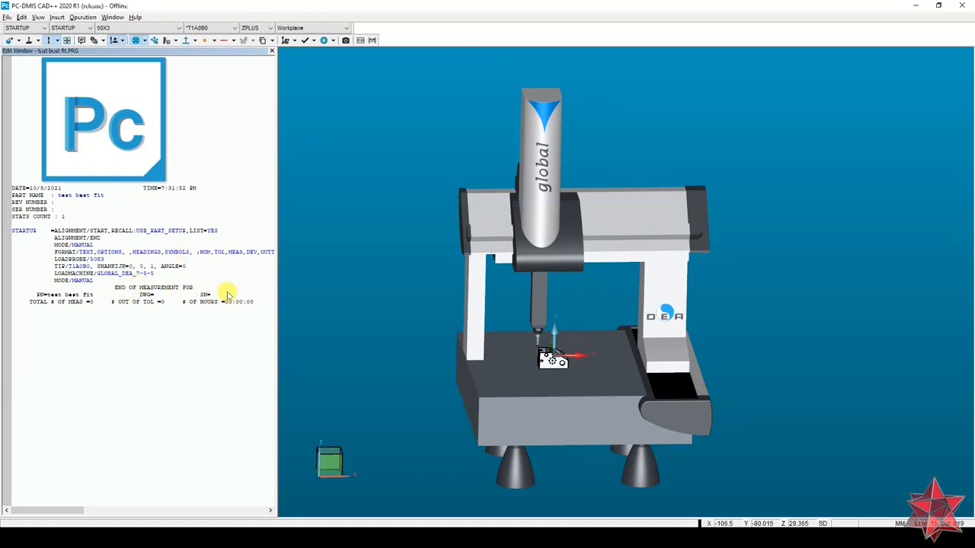
{"action": "mouse_move", "coordinate": [699, 314]}
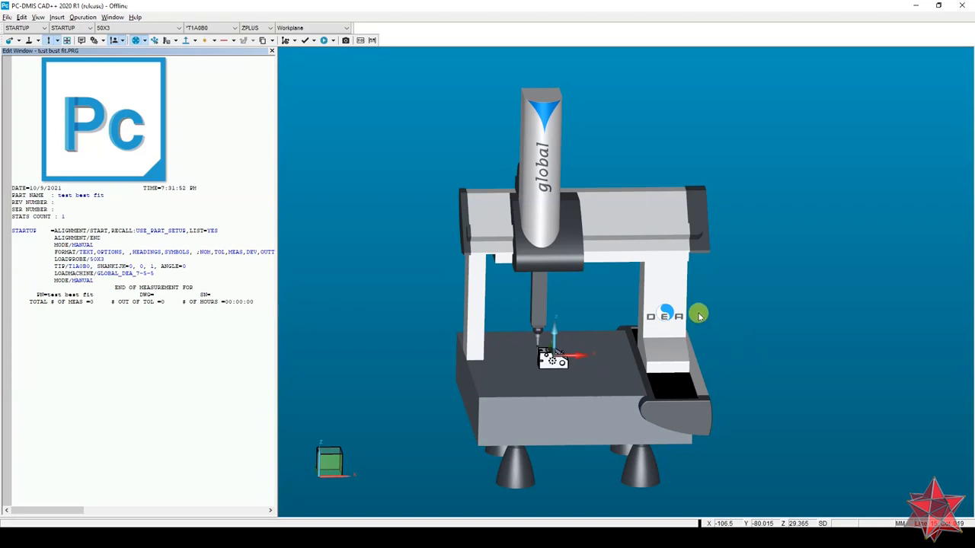
{"action": "mouse_move", "coordinate": [676, 295]}
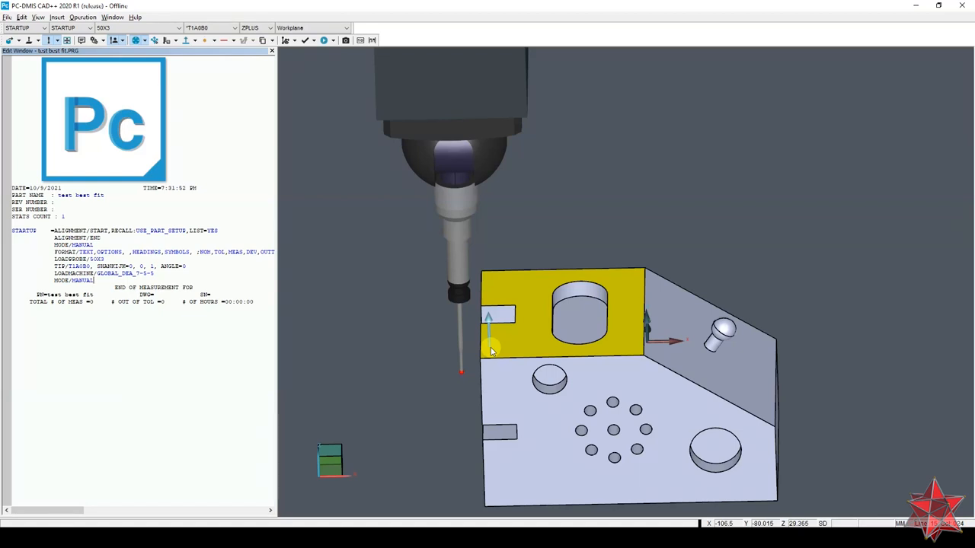
{"action": "mouse_move", "coordinate": [495, 346]}
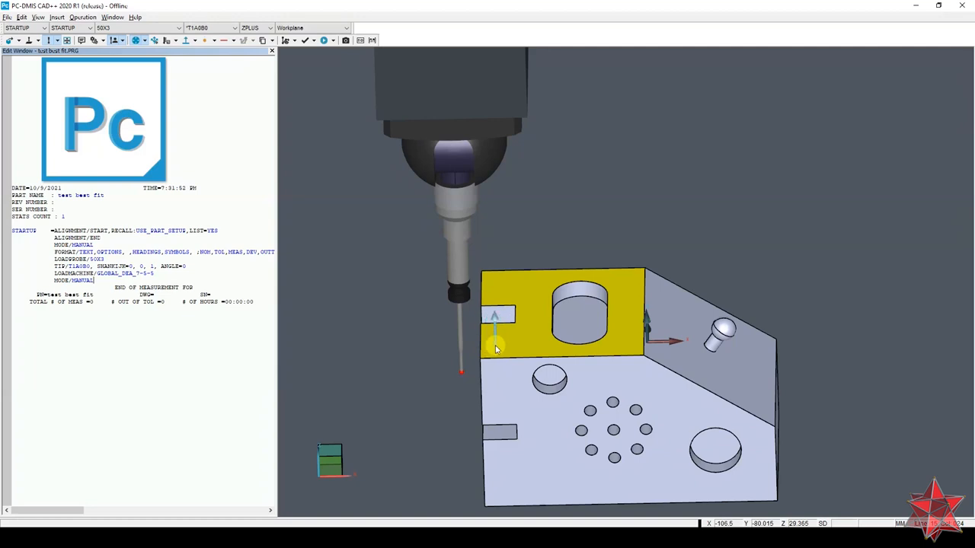
{"action": "left_click", "coordinate": [495, 327]}
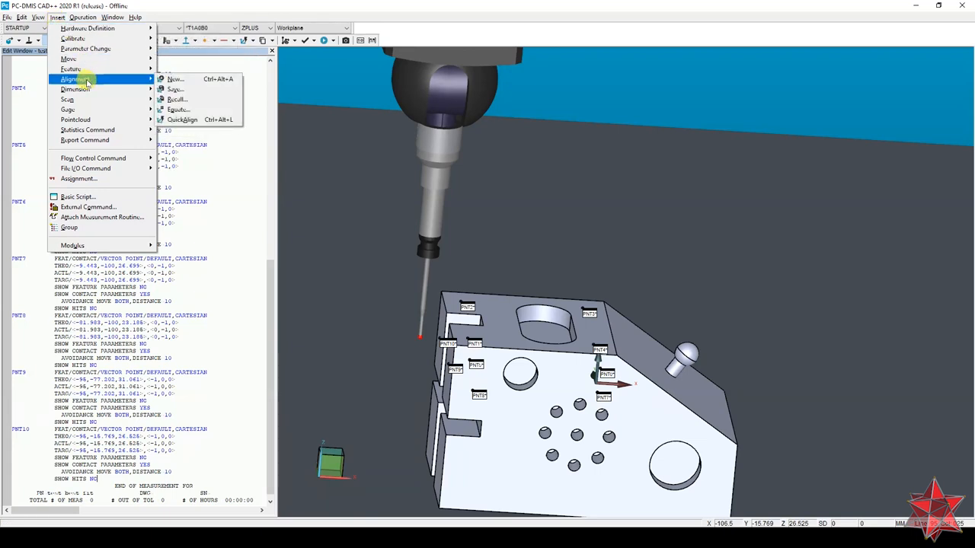
{"action": "left_click", "coordinate": [176, 79]}
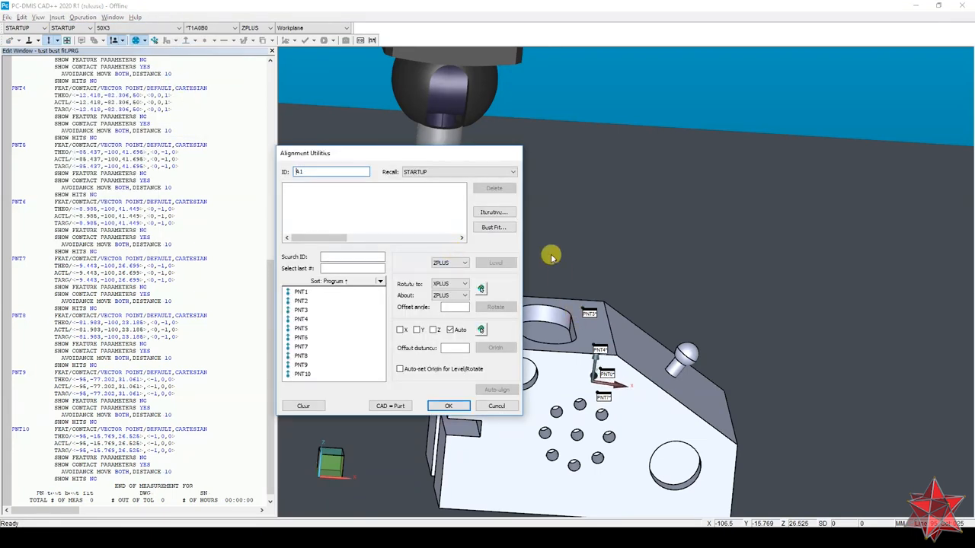
{"action": "mouse_move", "coordinate": [538, 244]}
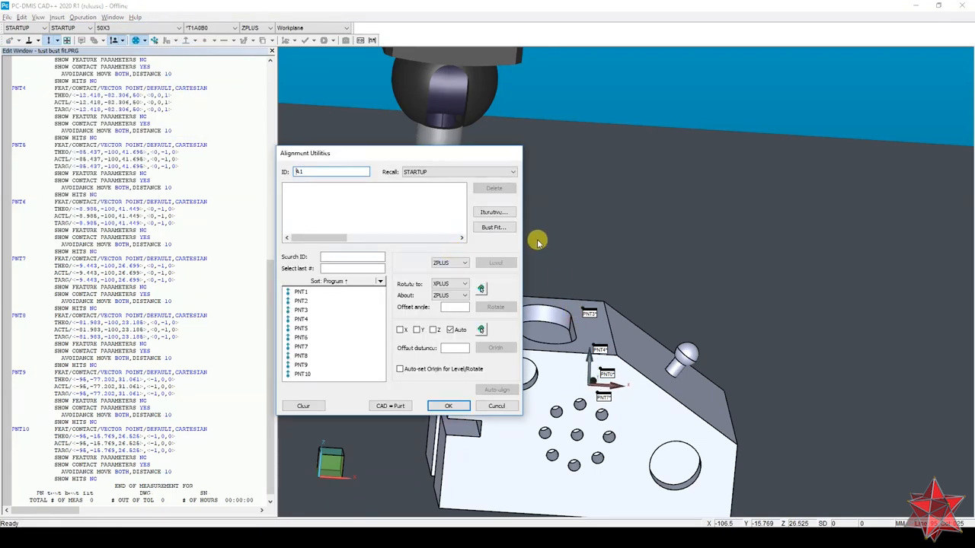
- In Best Fit Alignment, select PNT1 and compute the 3D fit of all ten points
{"action": "left_click", "coordinate": [494, 227]}
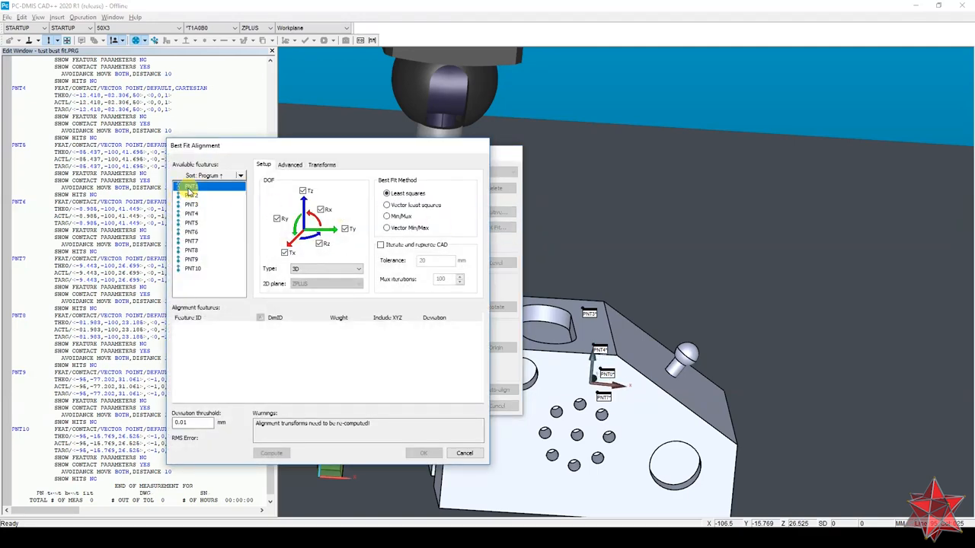
{"action": "left_click", "coordinate": [191, 185]}
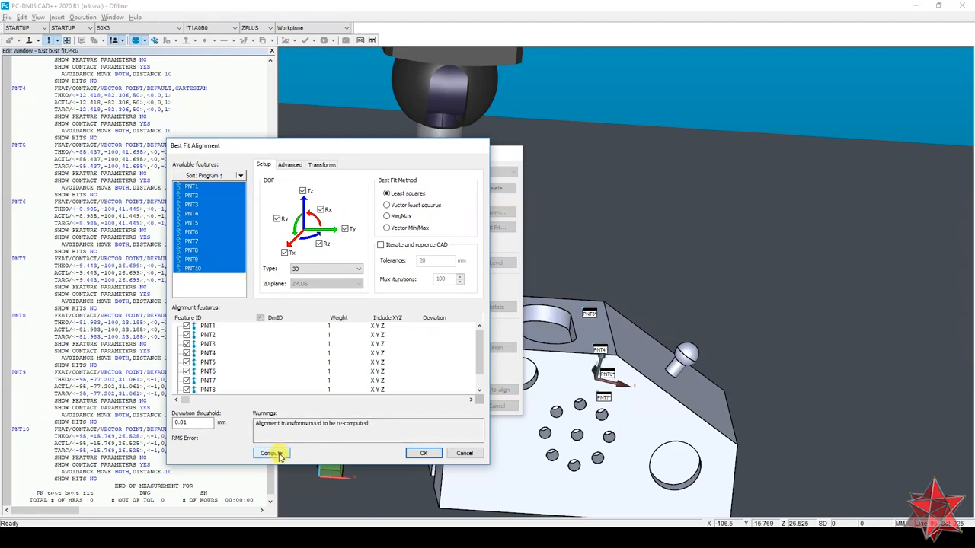
{"action": "left_click", "coordinate": [272, 454]}
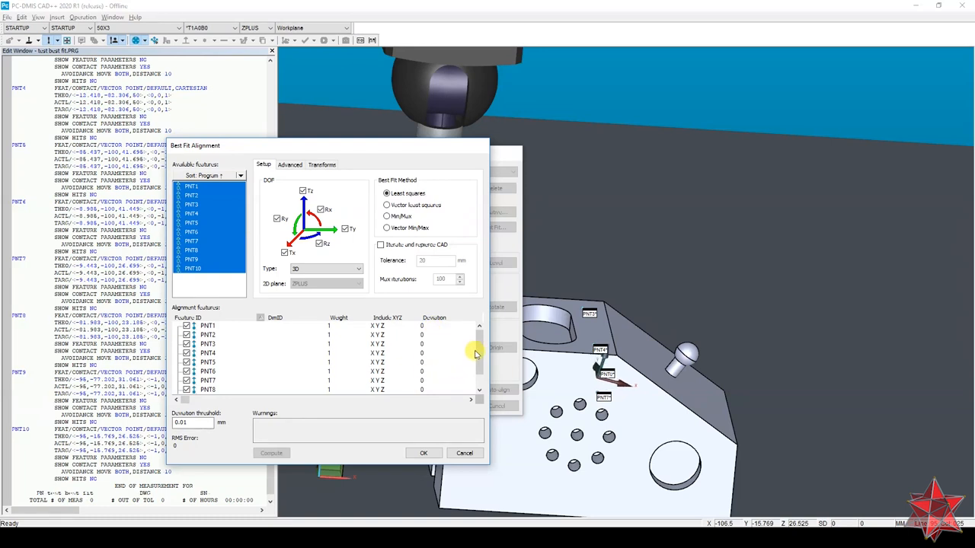
- Scroll the features list to confirm PNT9 and PNT10 also show zero deviation
{"action": "scroll", "scroll_direction": "down", "scroll_amount": 3}
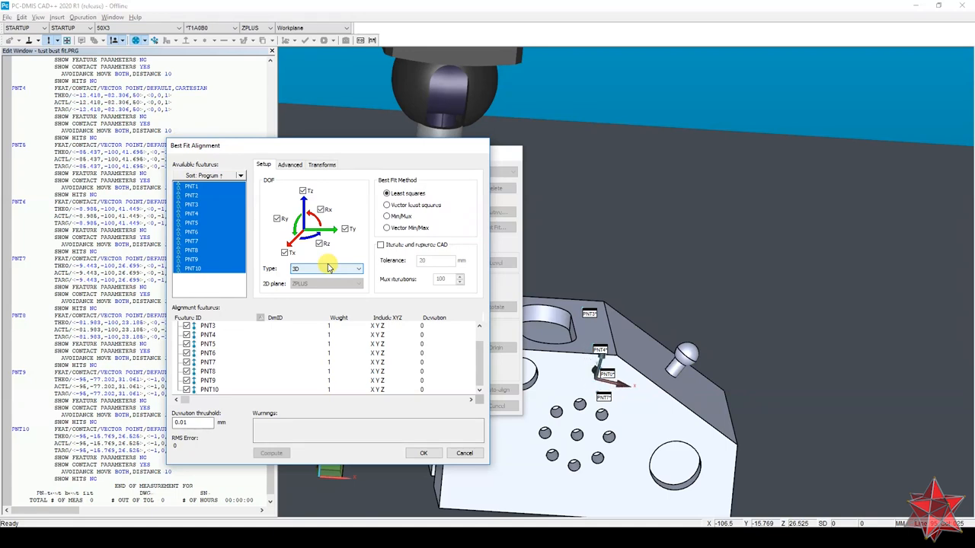
{"action": "mouse_move", "coordinate": [408, 163]}
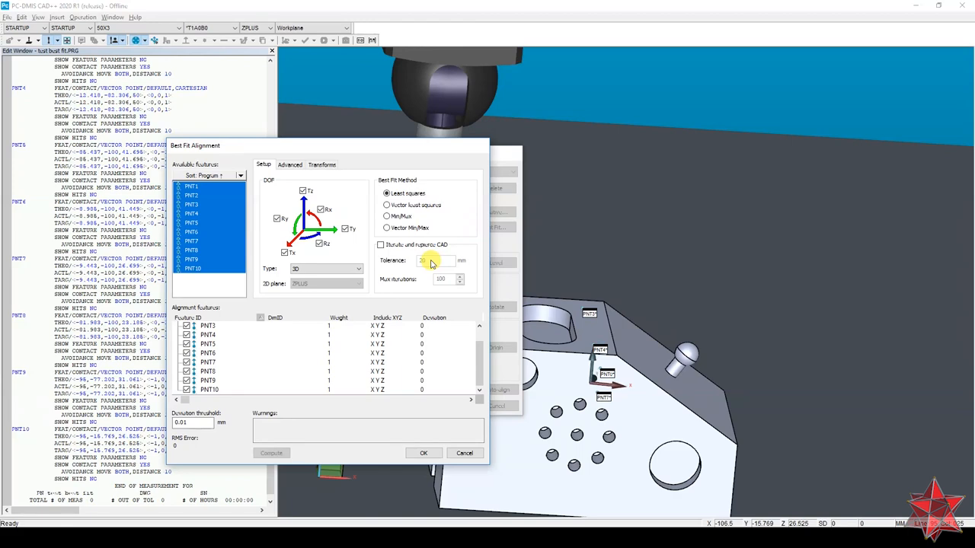
{"action": "mouse_move", "coordinate": [459, 339]}
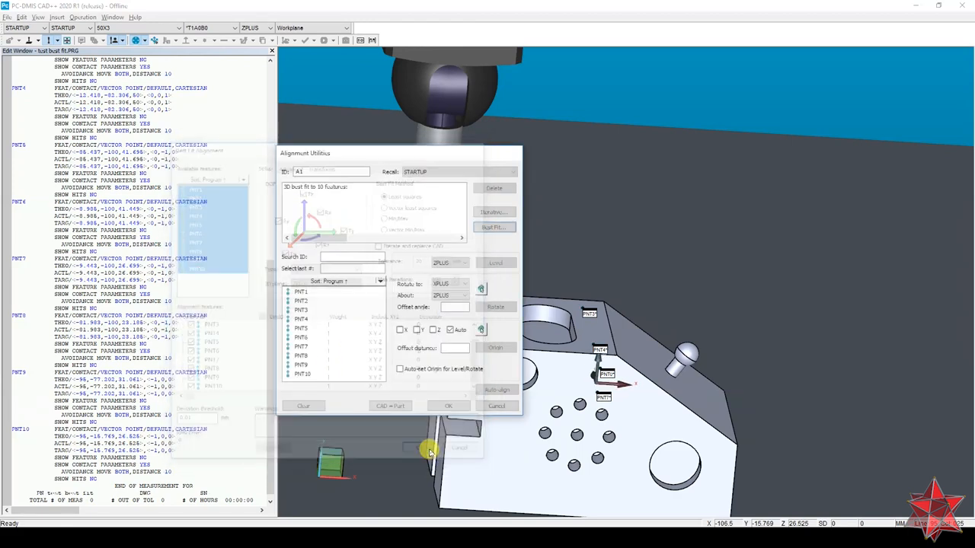
- Insert best fit alignment A1 (least squares, 10 points, threshold 0.01) into the program
{"action": "left_click", "coordinate": [448, 405]}
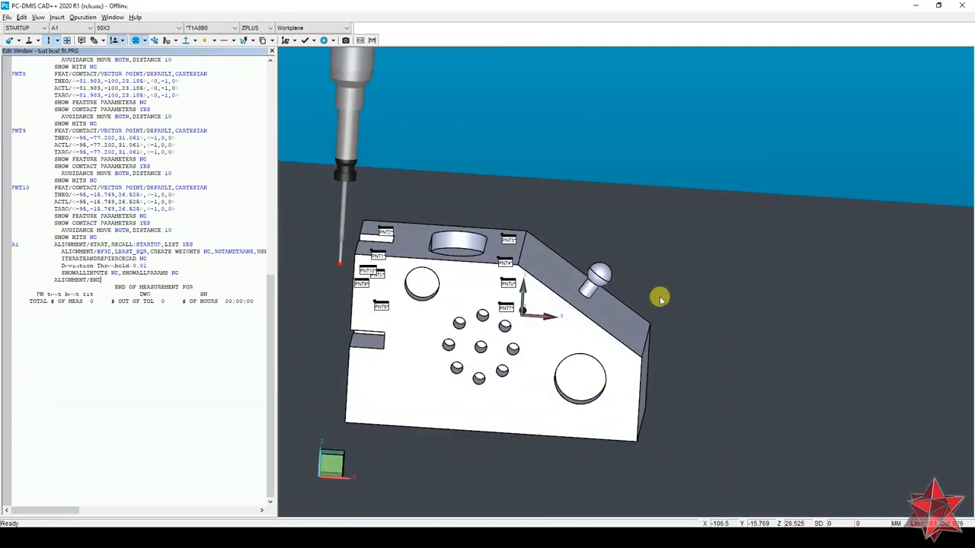
{"action": "mouse_move", "coordinate": [650, 362]}
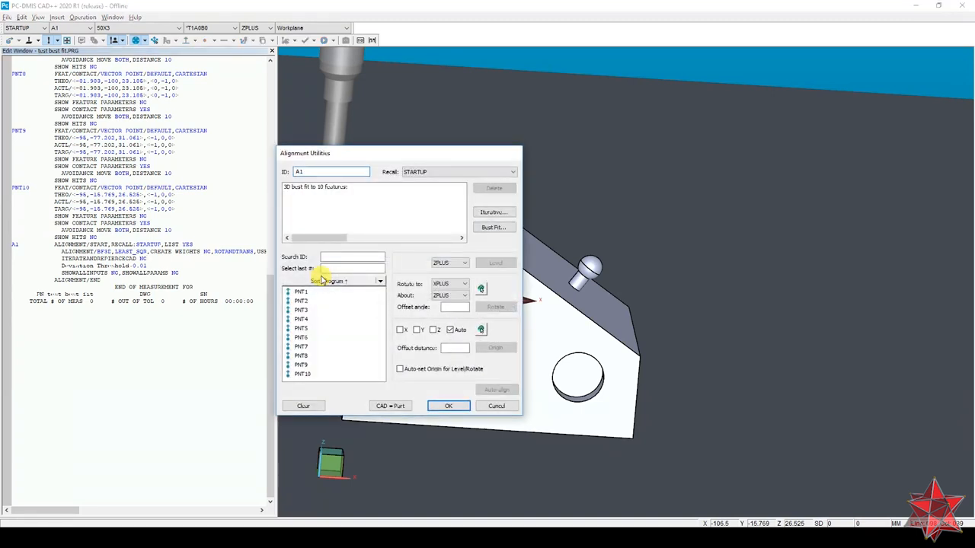
- Reopen A1's Best Fit Alignment dialog with all ten points listed
{"action": "left_click", "coordinate": [494, 227]}
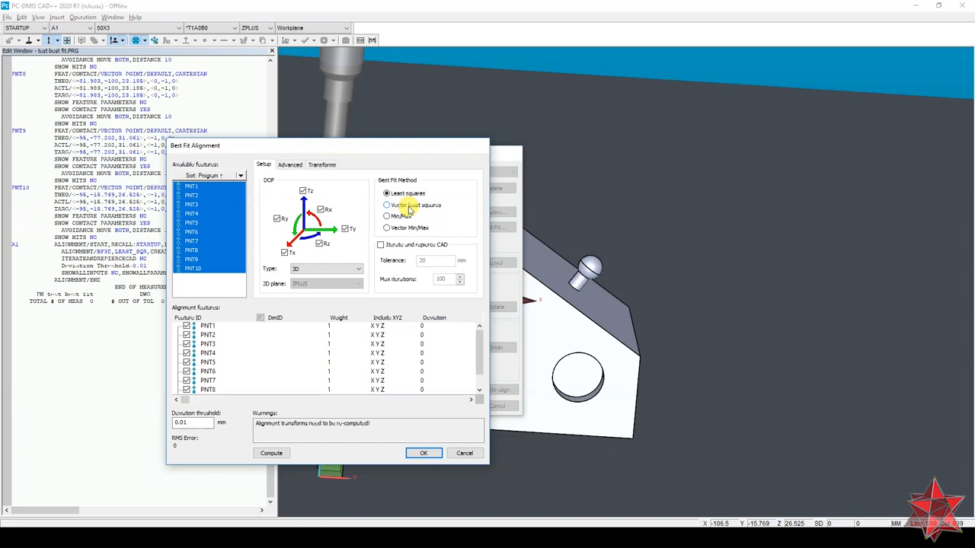
- Try Vector least squares, then Min/Max, and finally set Vector Min/Max as the method
{"action": "left_click", "coordinate": [387, 205]}
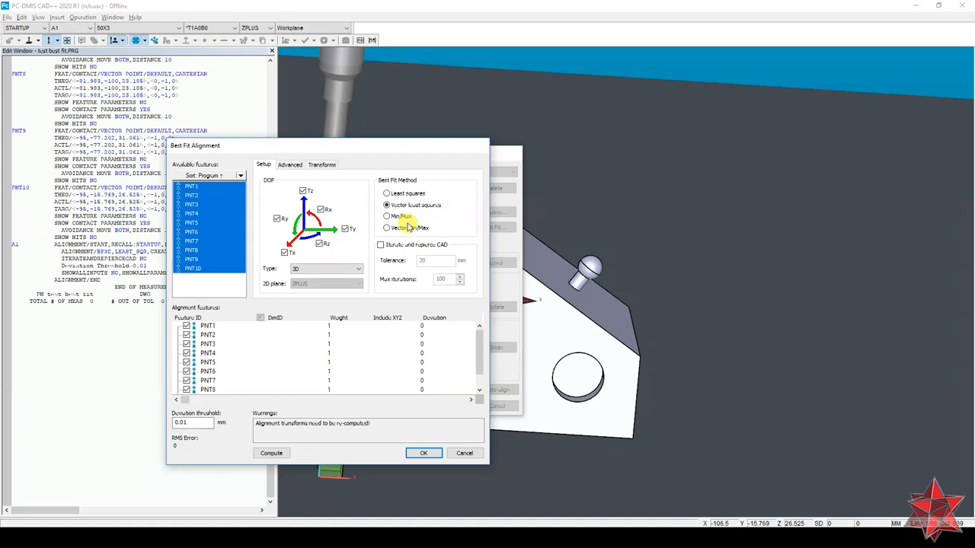
{"action": "left_click", "coordinate": [386, 216]}
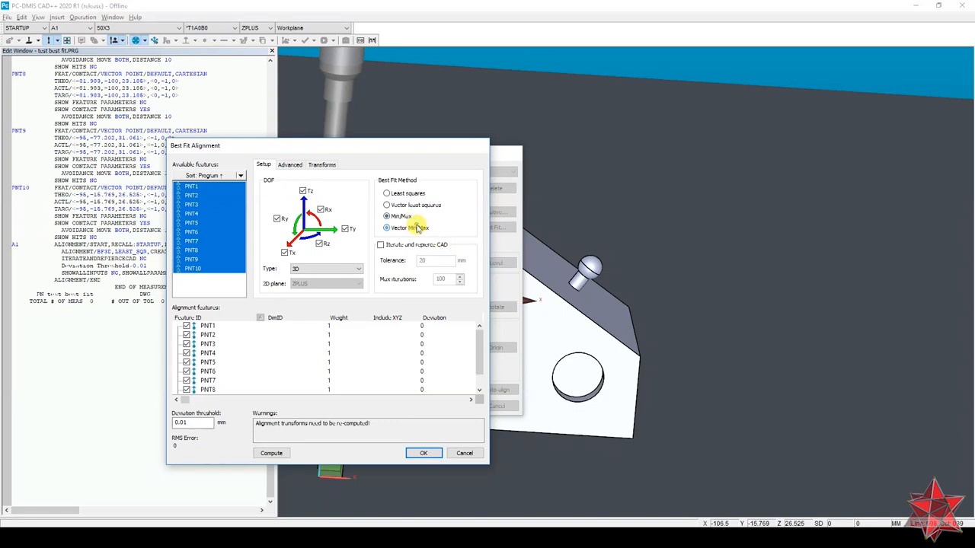
{"action": "left_click", "coordinate": [387, 228]}
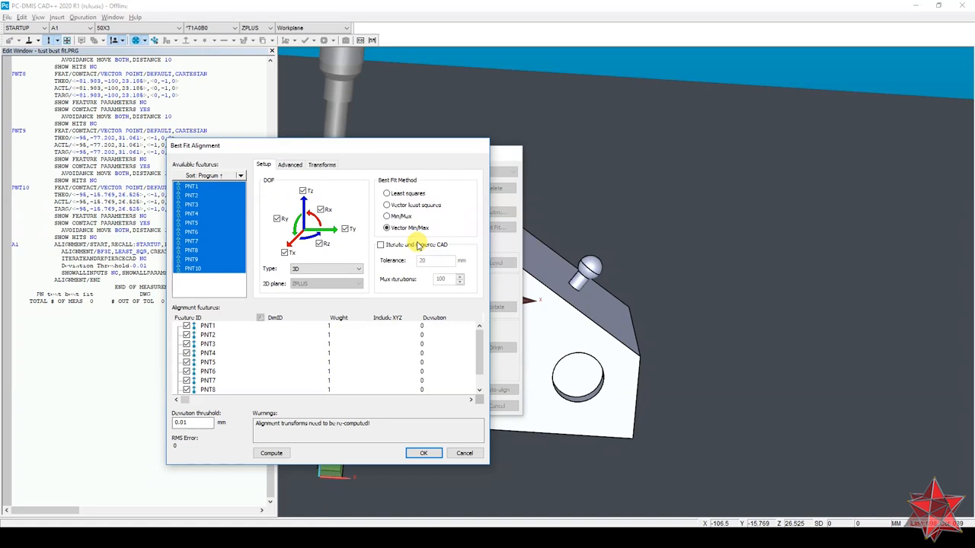